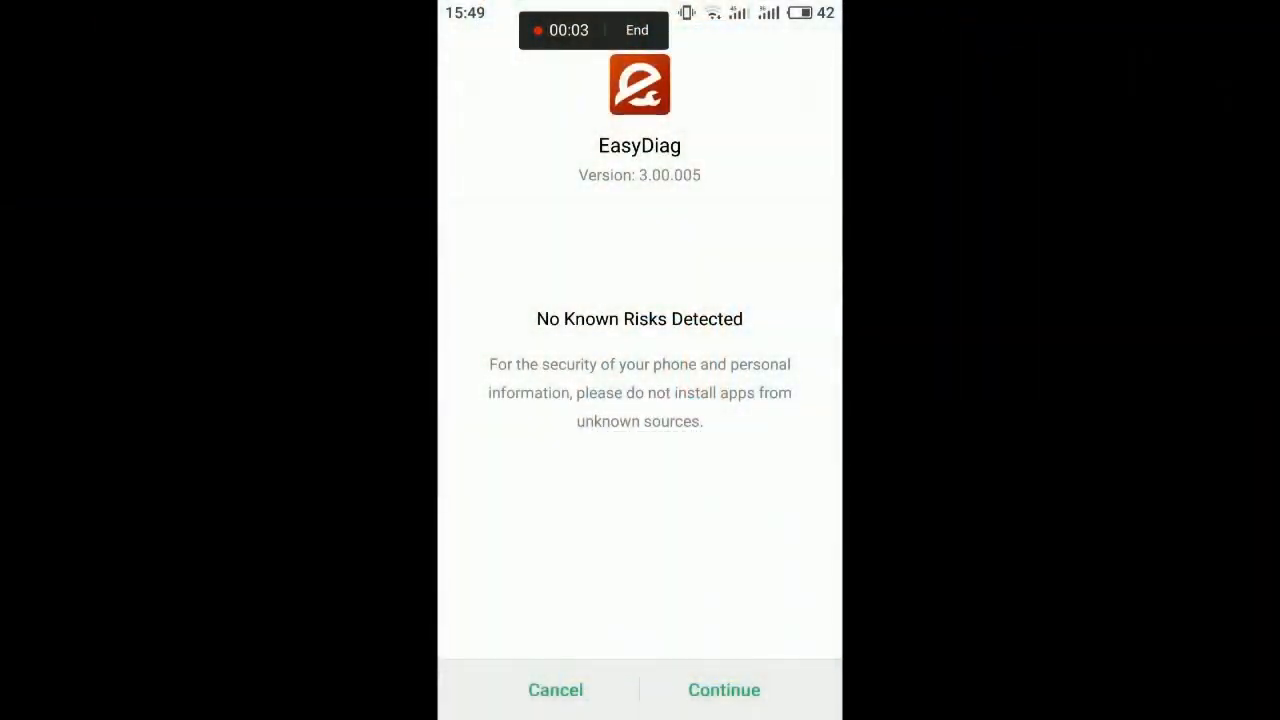
# Step: Pass the risk check and install EasyDiag 3.00.005 with its 15 permissions
pyautogui.click(723, 690)
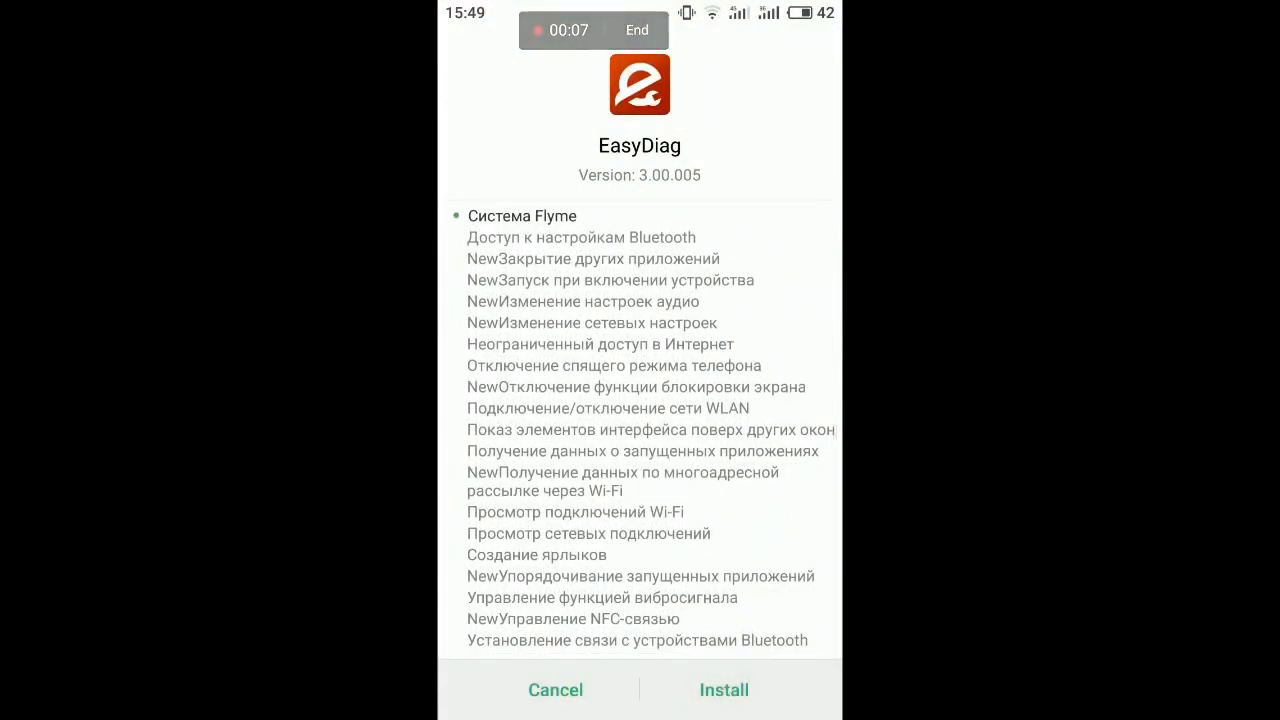
pyautogui.click(723, 689)
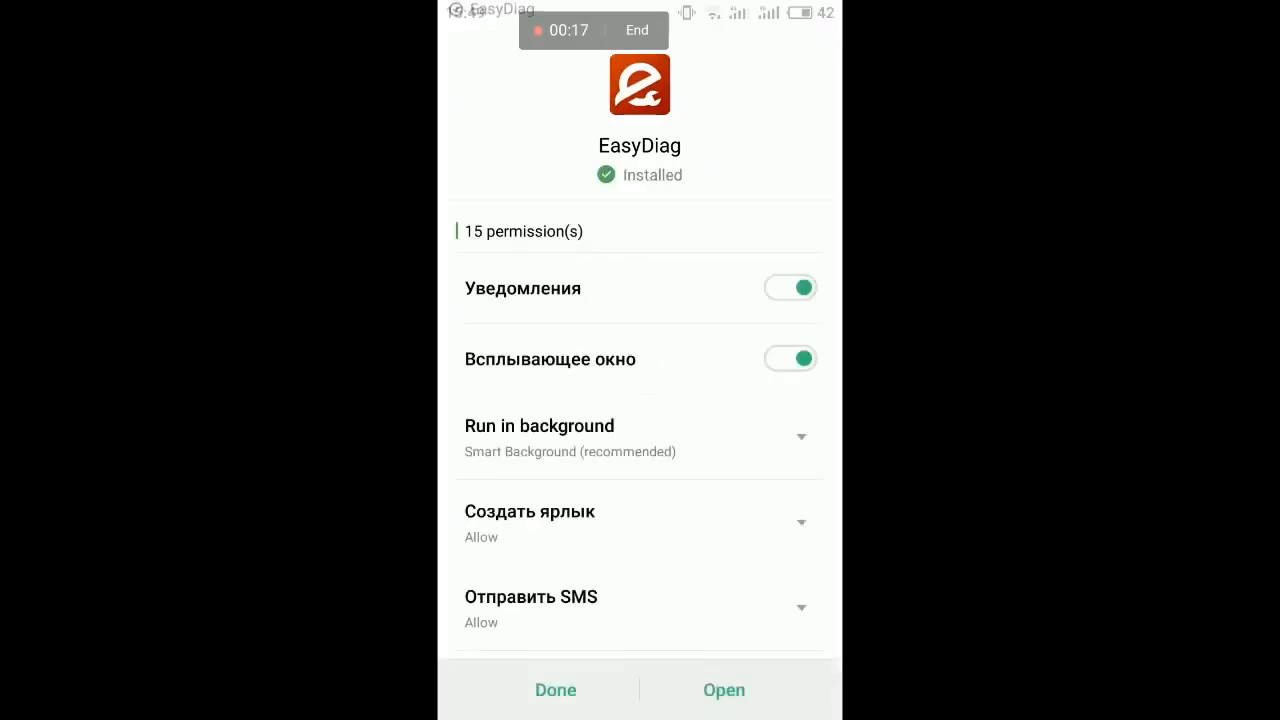
# Step: Launch the newly installed EasyDiag and sign in via Логин
pyautogui.click(723, 690)
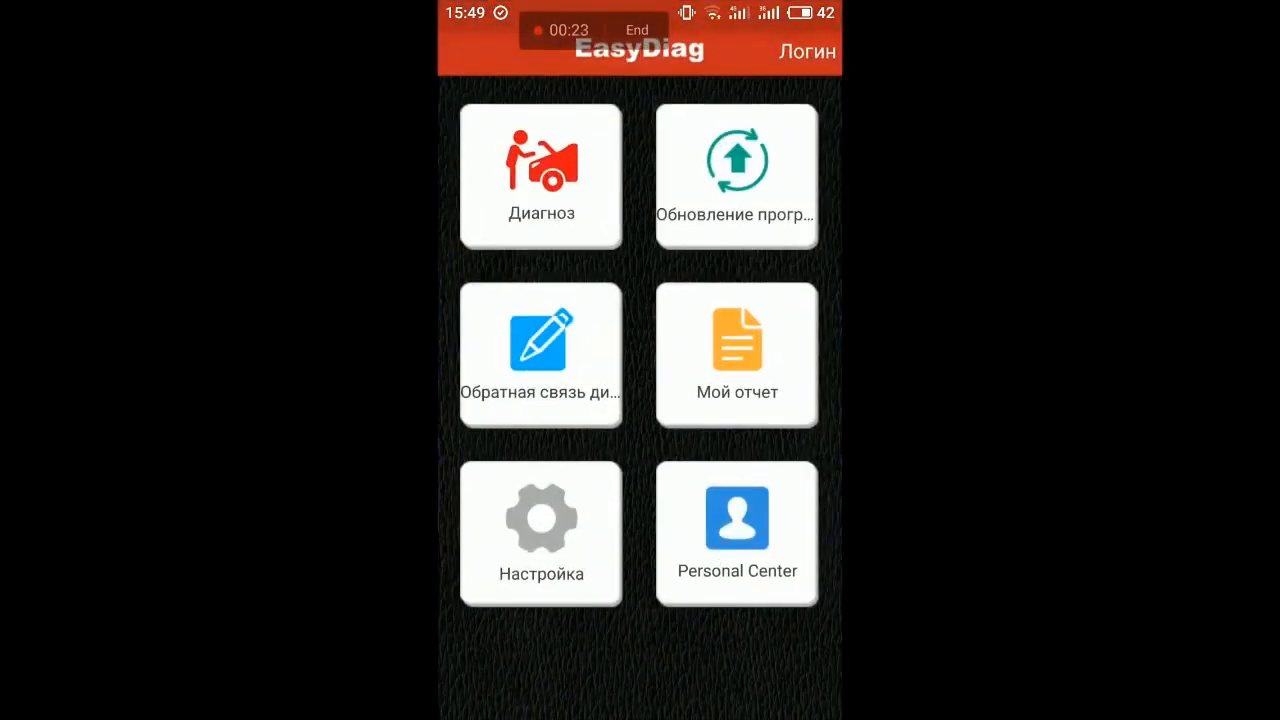
pyautogui.click(806, 51)
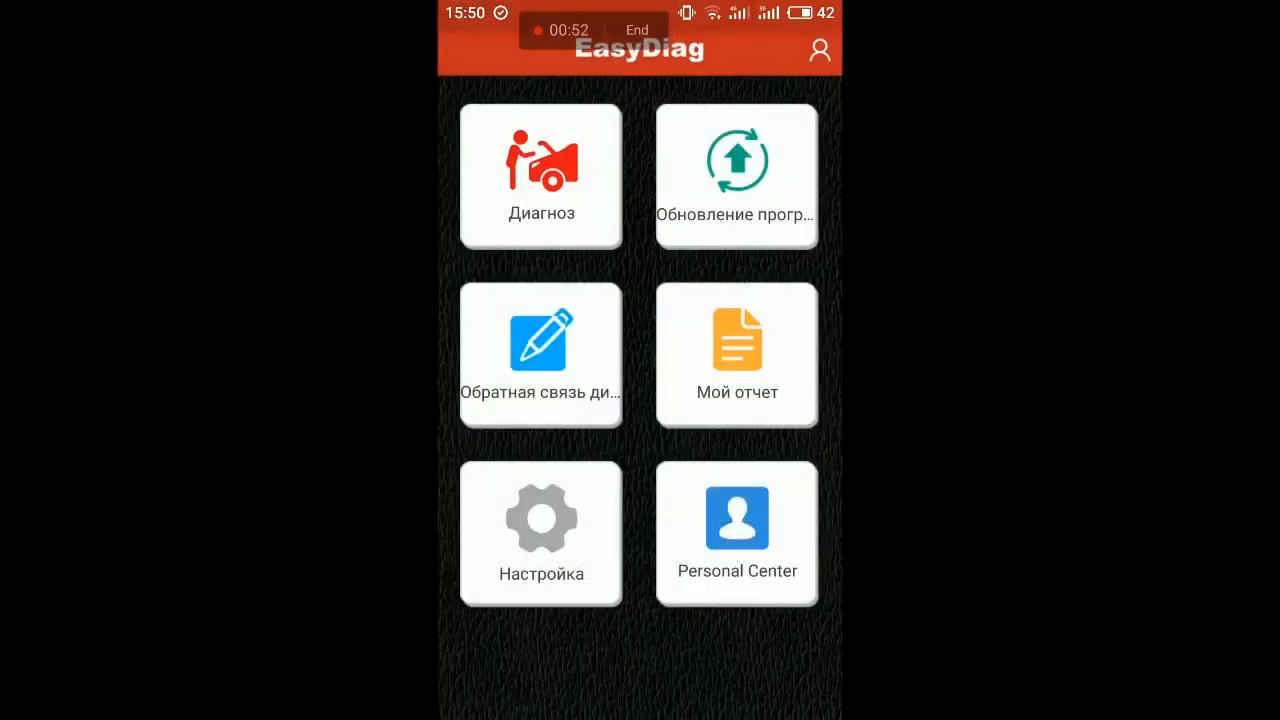
# Step: Open Diagnosis, choose the European makes, and view the Purchase Software packages
pyautogui.click(540, 175)
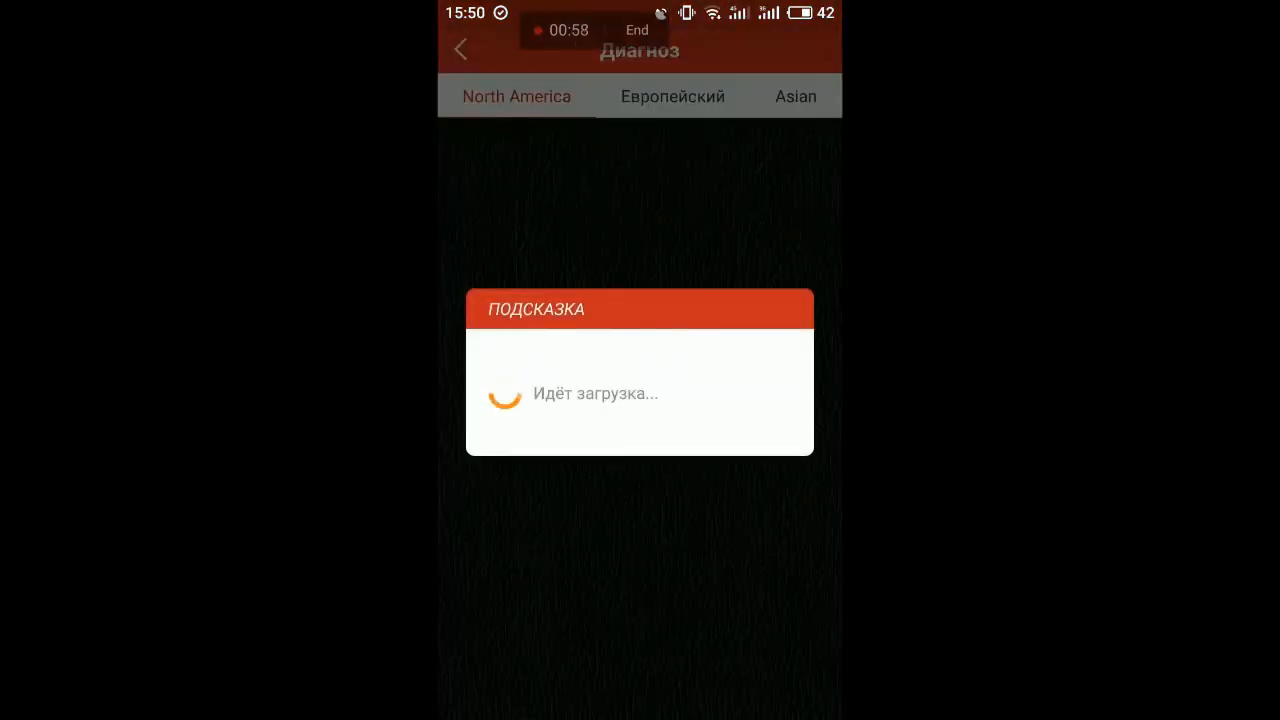
pyautogui.click(672, 96)
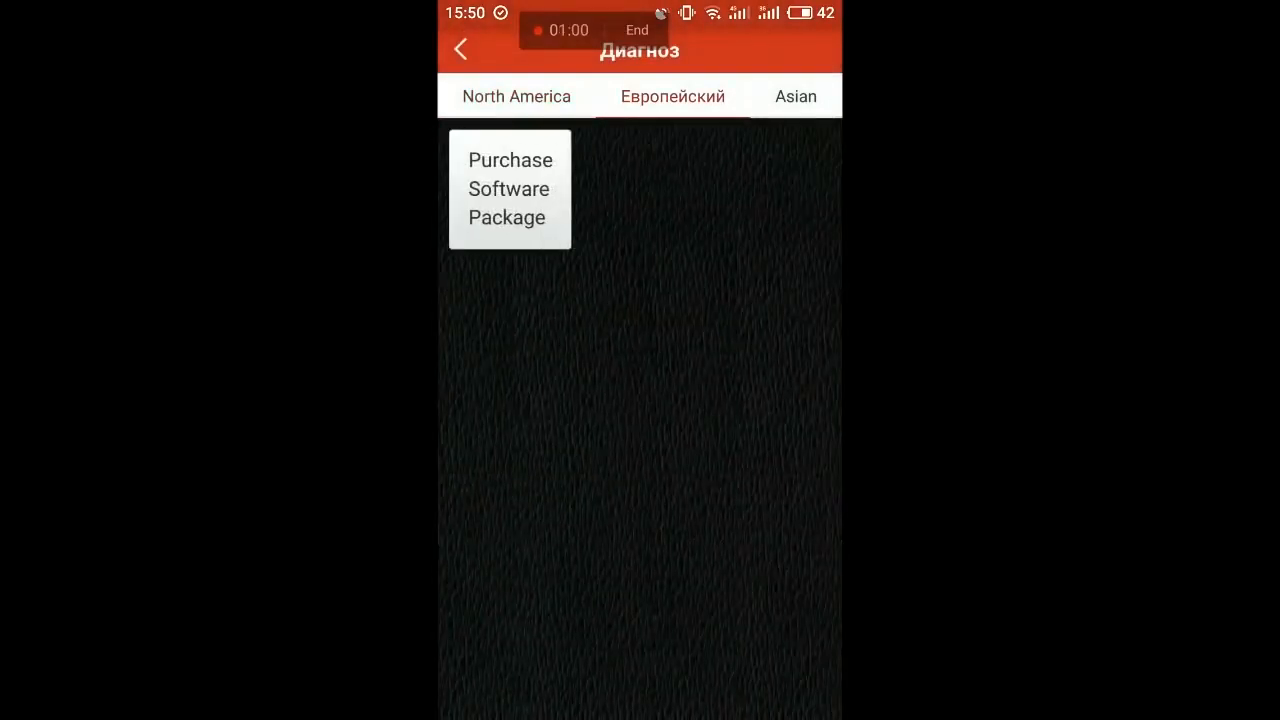
pyautogui.click(509, 189)
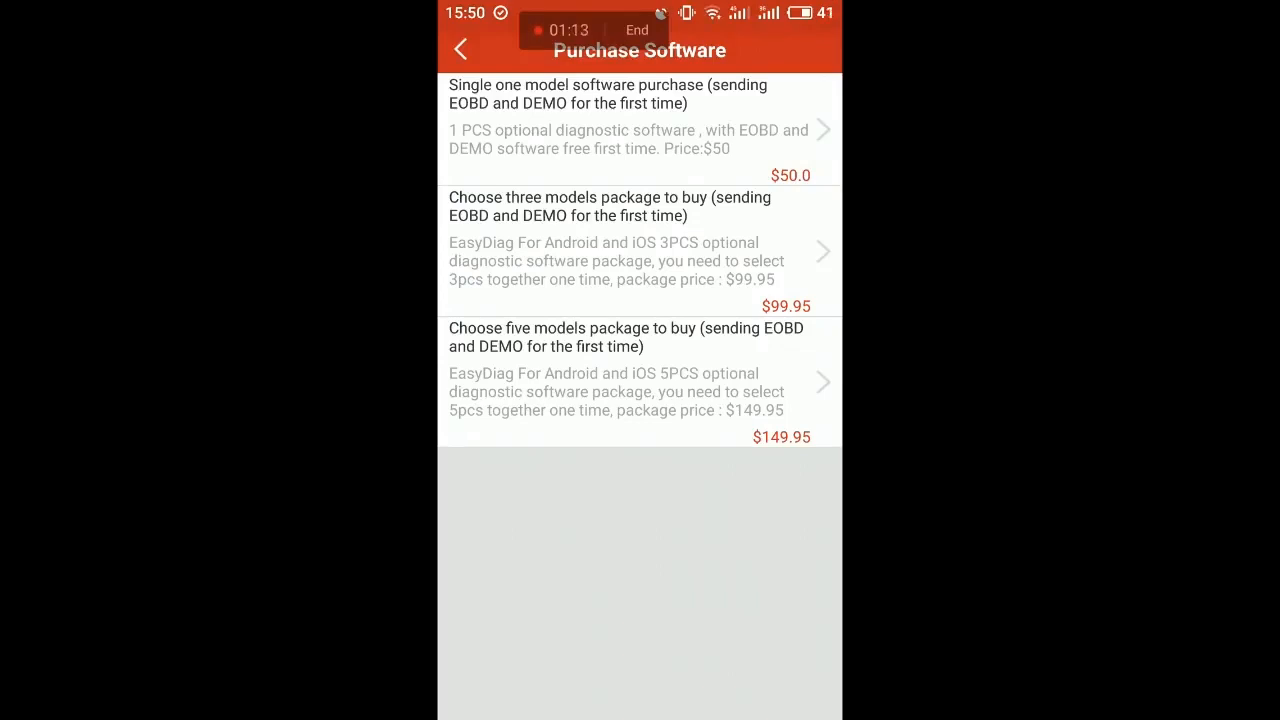
# Step: Back out to the main menu, view Personal Center, then return
pyautogui.click(480, 63)
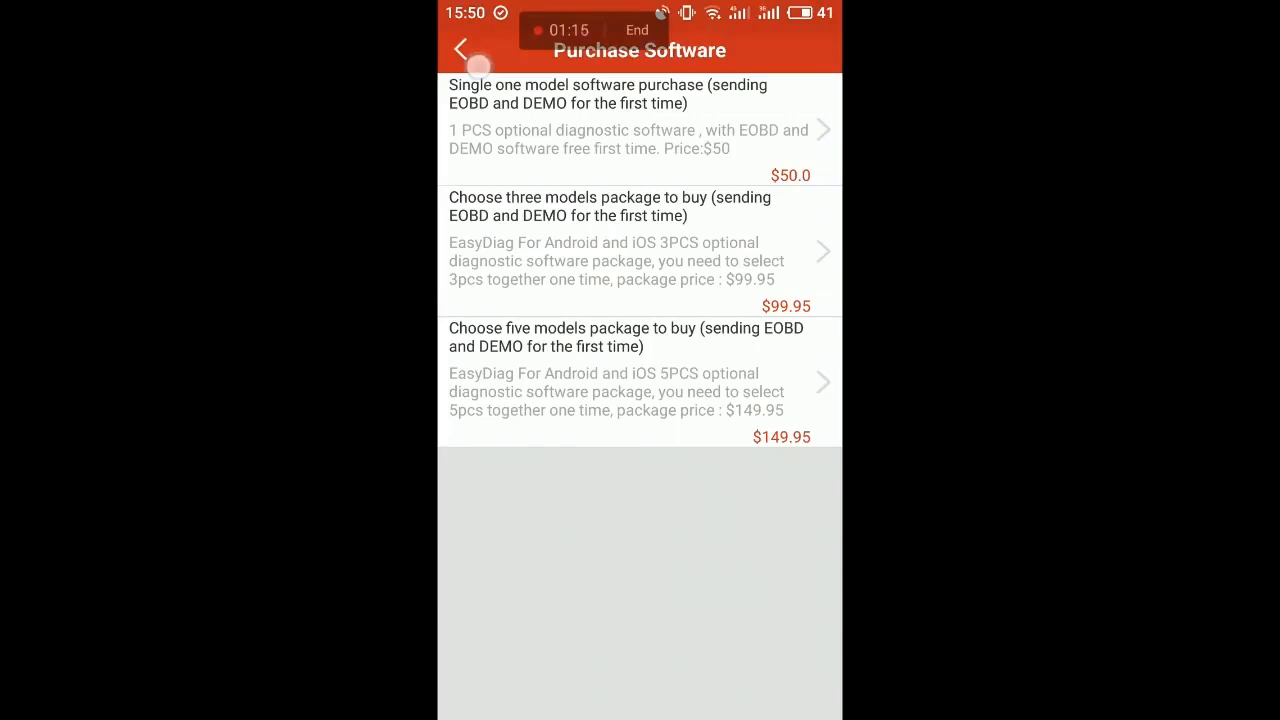
pyautogui.click(461, 48)
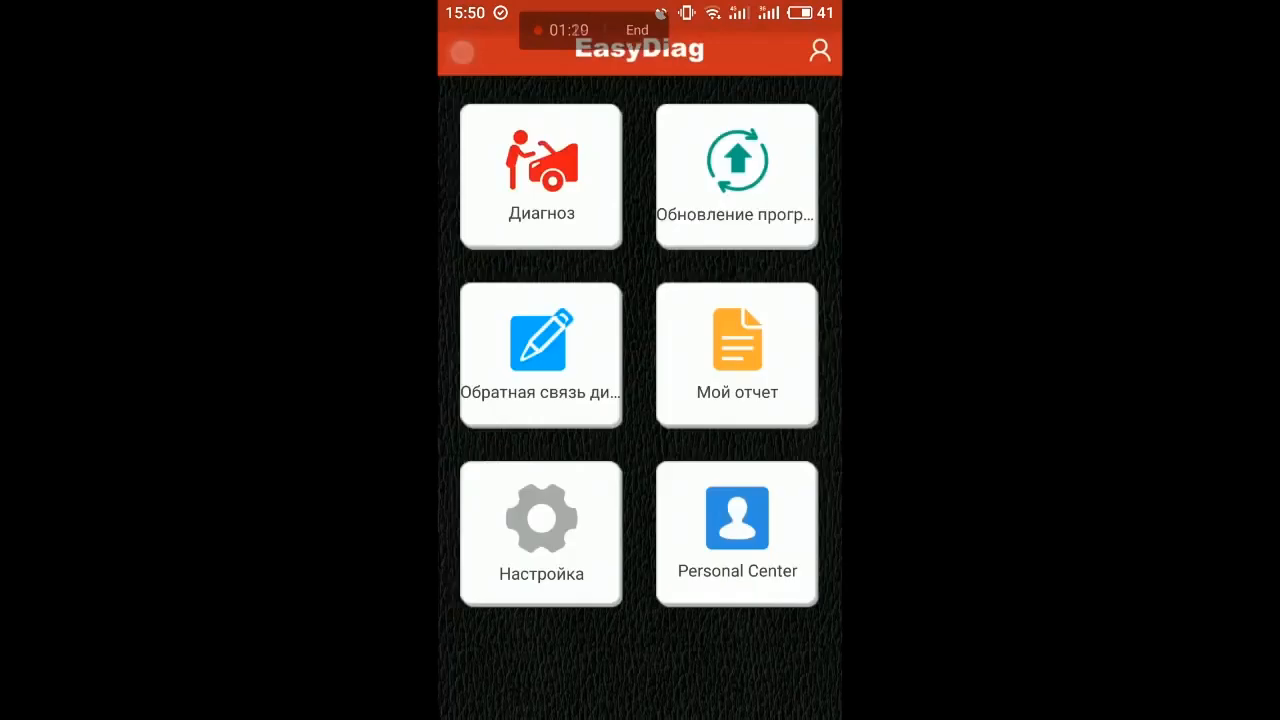
pyautogui.click(737, 533)
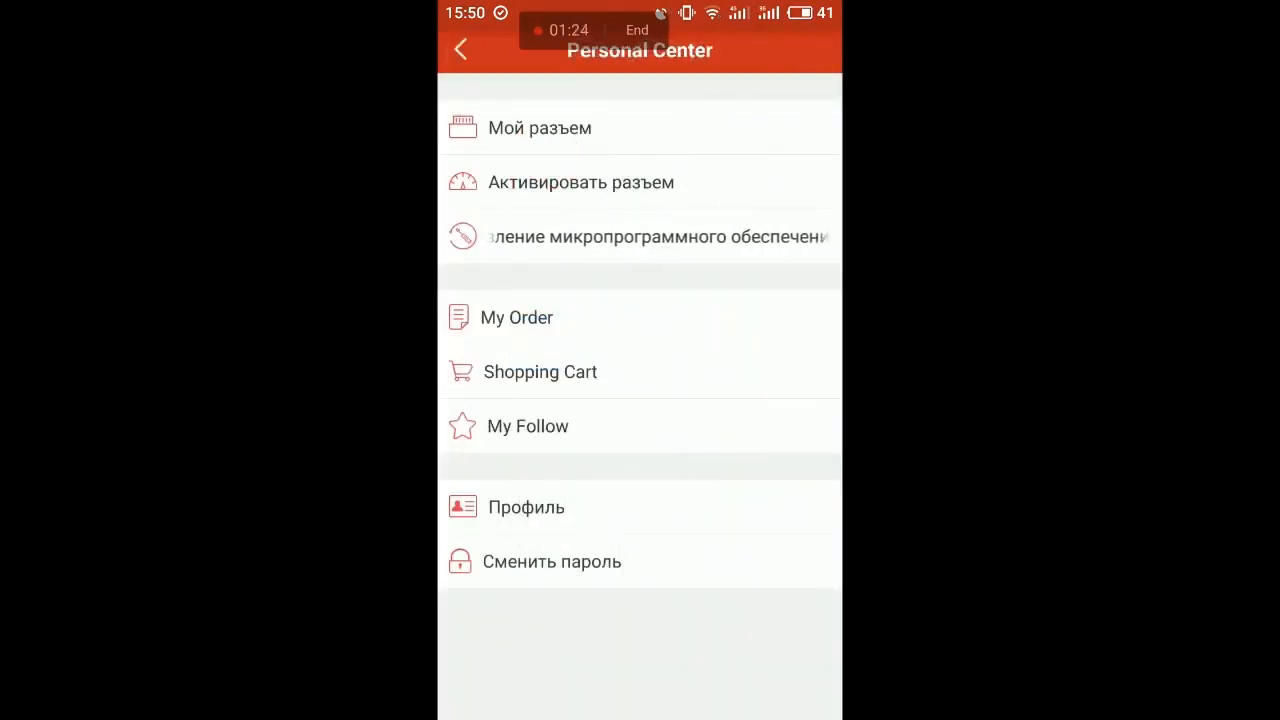
pyautogui.click(461, 49)
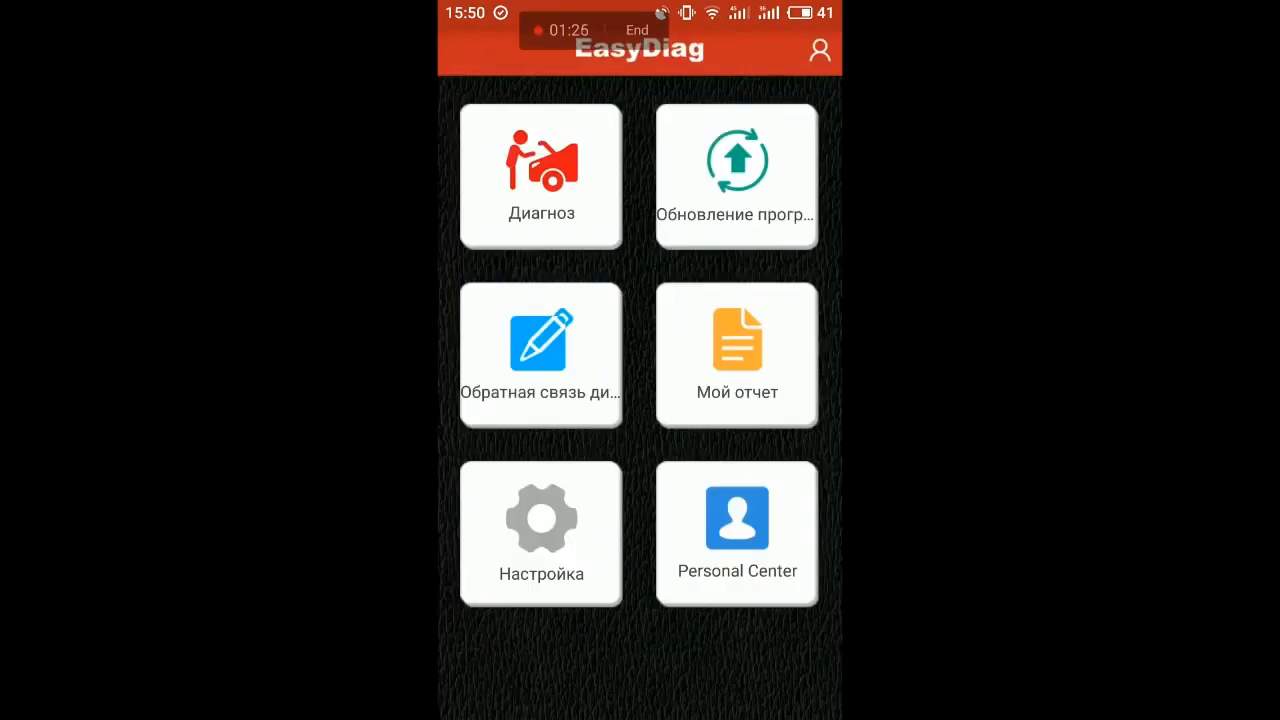